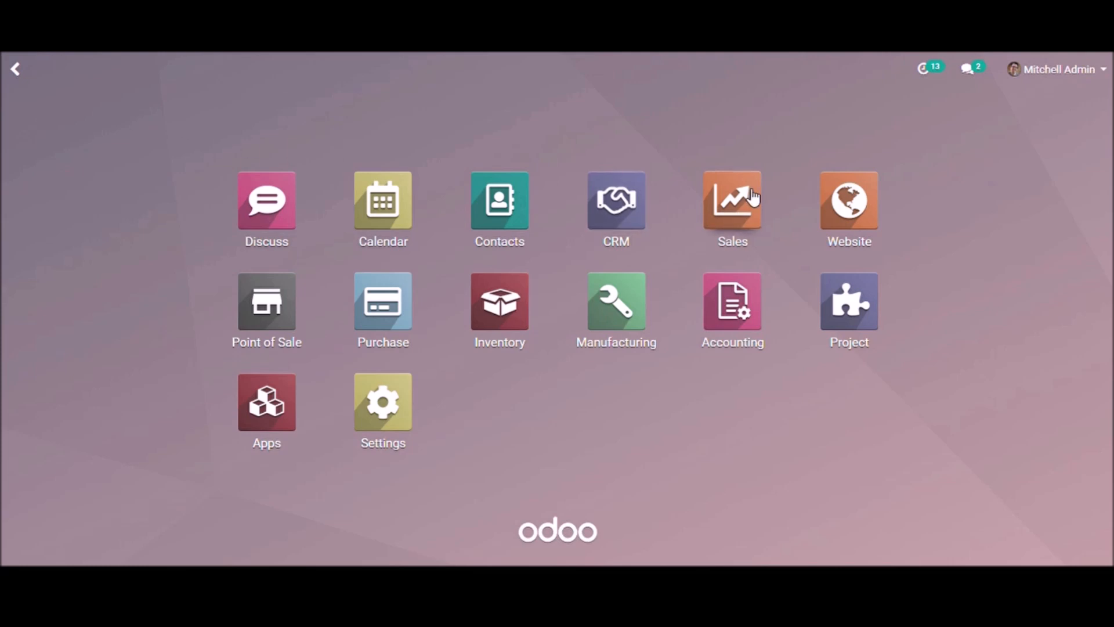
Step: Reach the Sales Teams list via Sales > Configuration, listing America, Europe, Point of Sale and Website
left_click(732, 200)
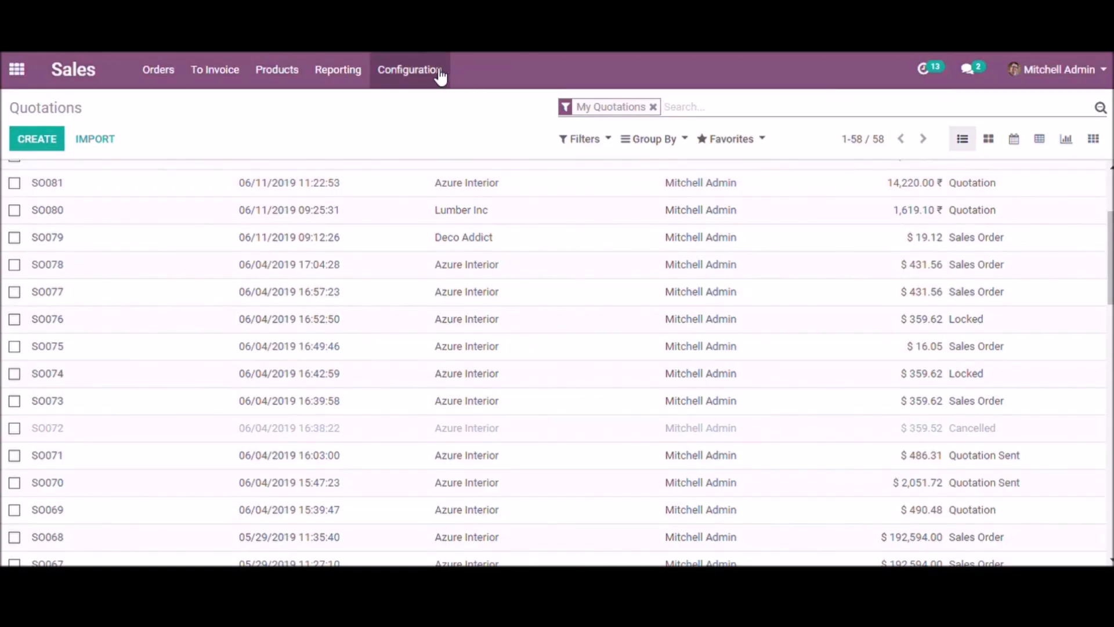
left_click(408, 69)
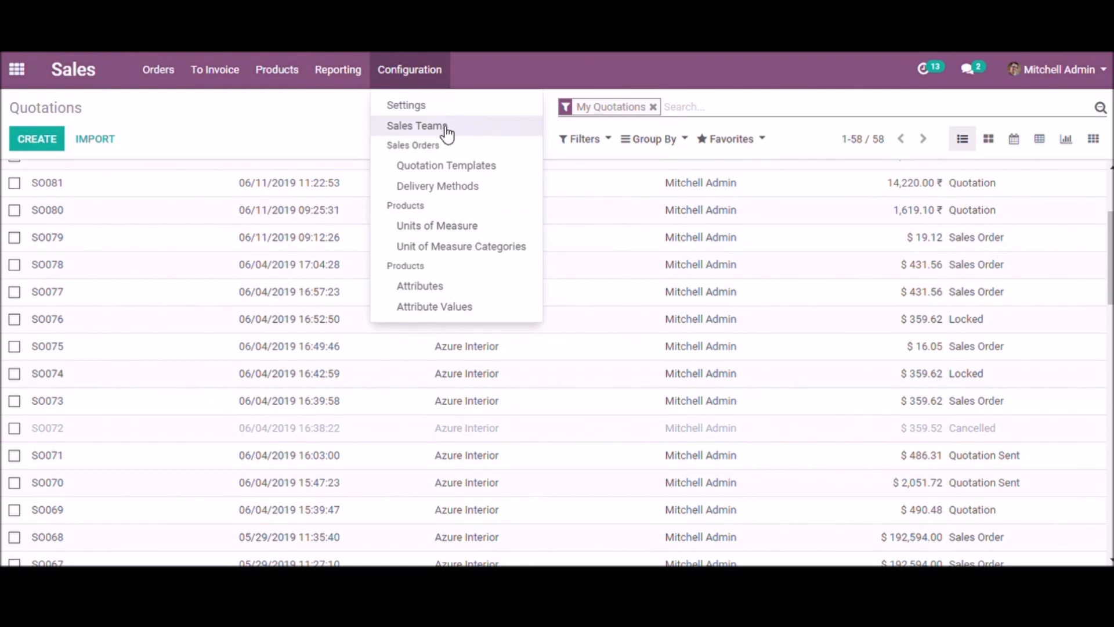
mouse_move(457, 127)
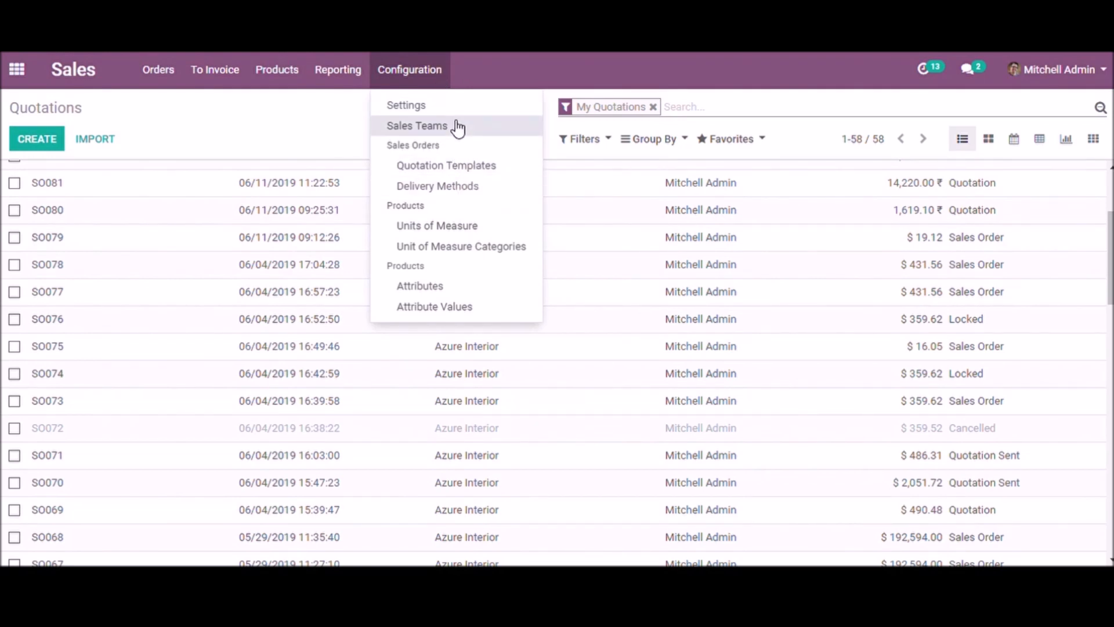
left_click(416, 125)
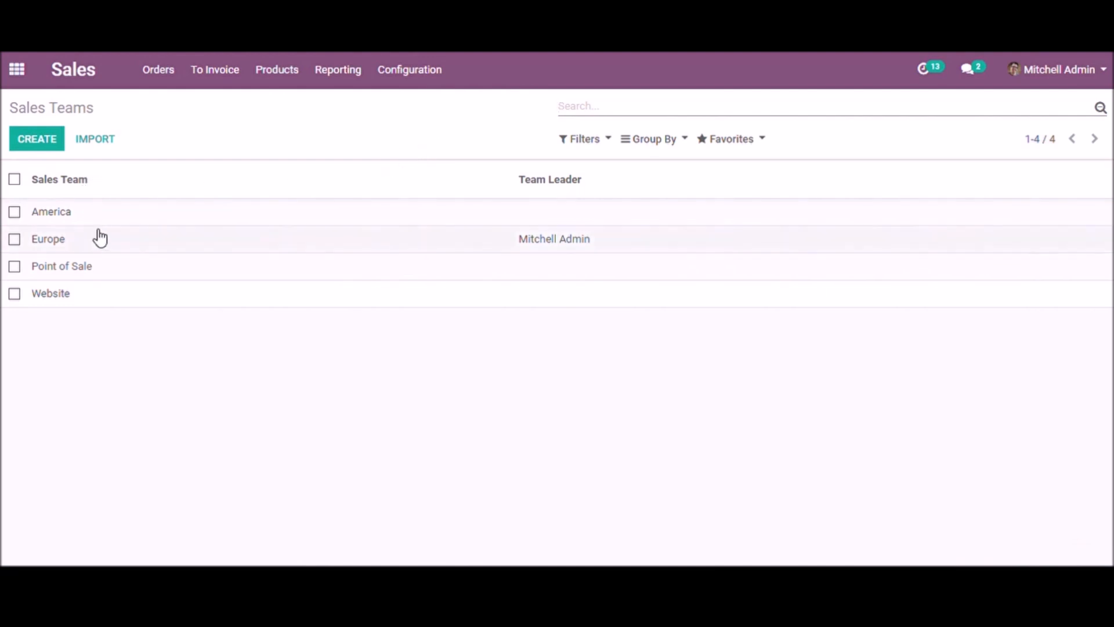
Step: Put the Europe team record in edit mode, showing its leader, email alias and three members
left_click(47, 239)
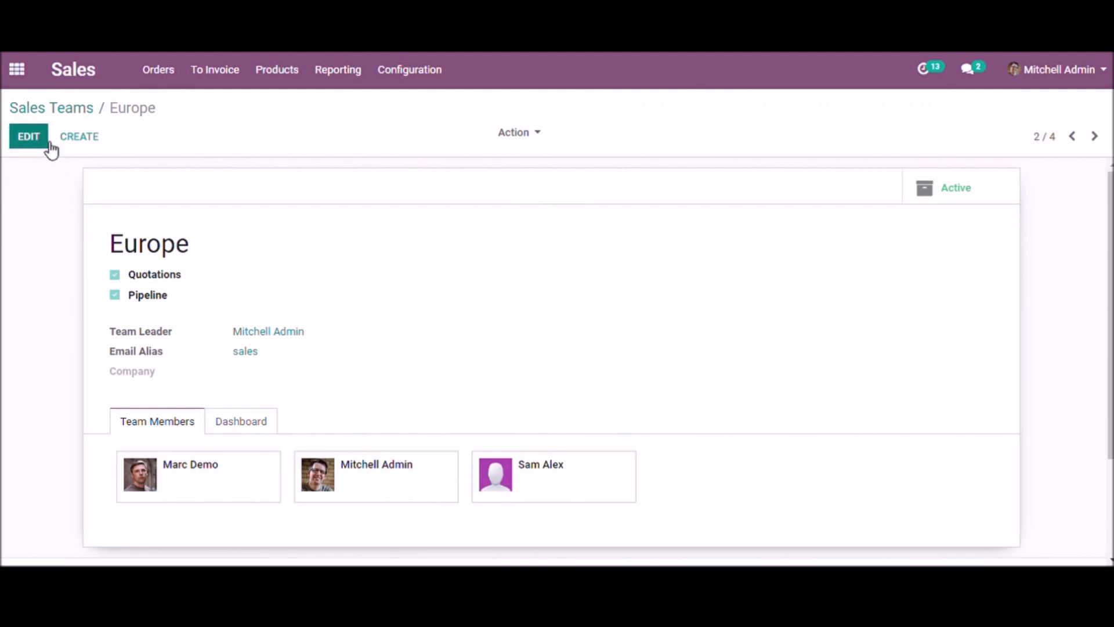
left_click(27, 137)
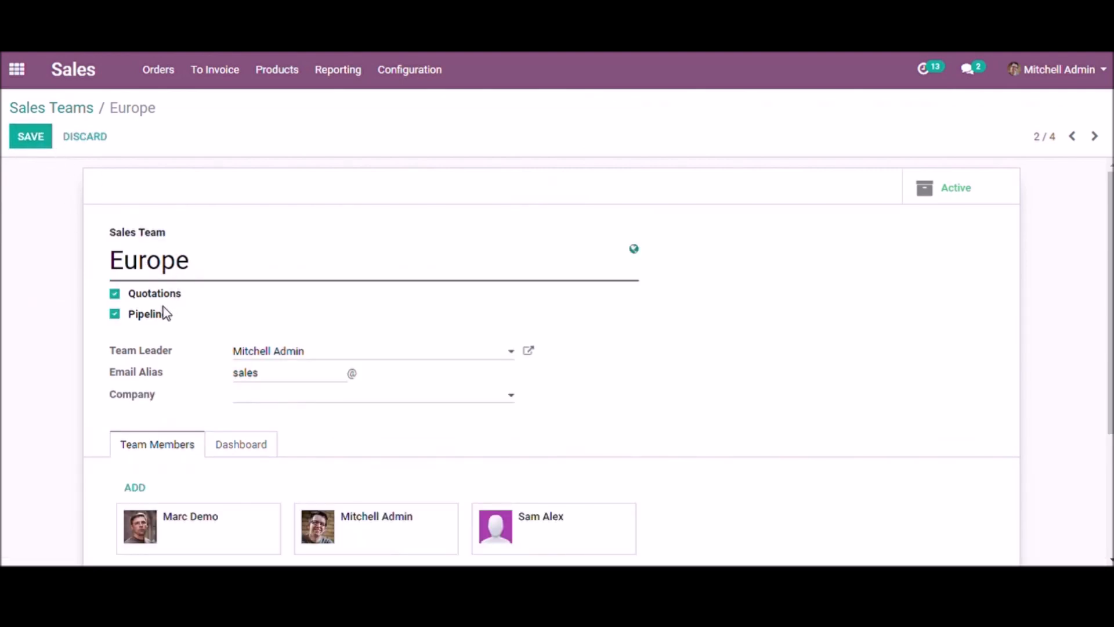
scroll("down", 3)
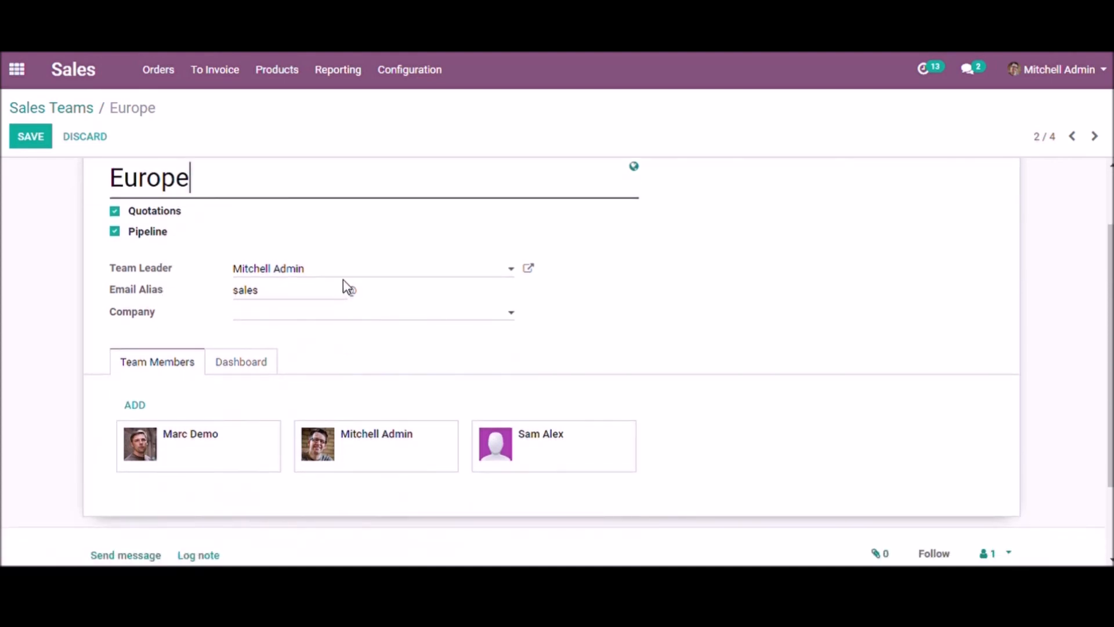
mouse_move(358, 276)
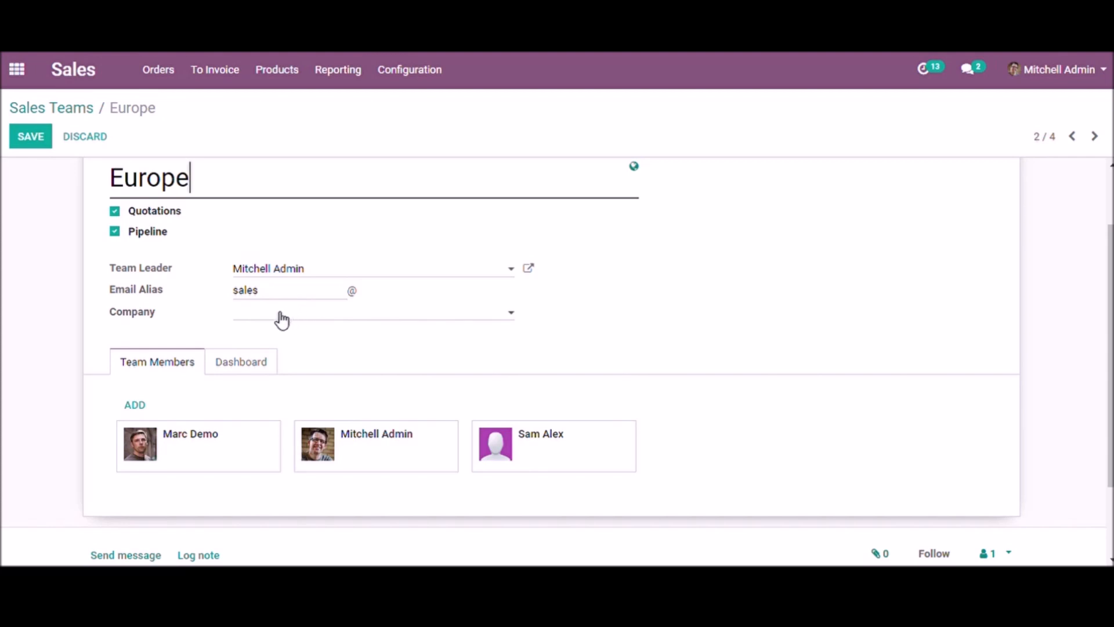
mouse_move(130, 427)
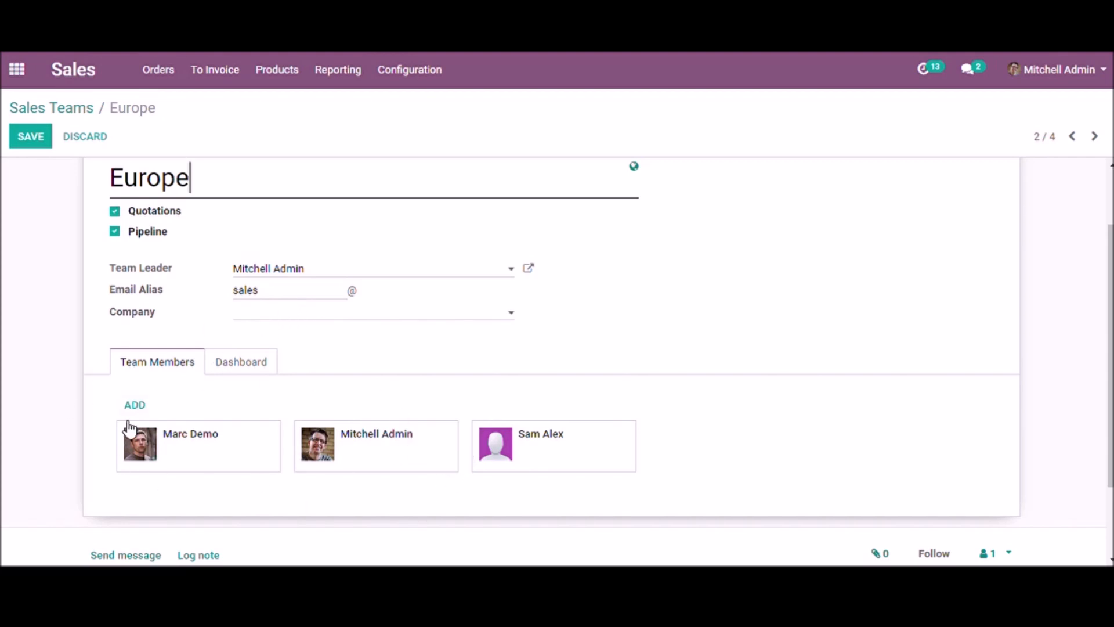
mouse_move(279, 471)
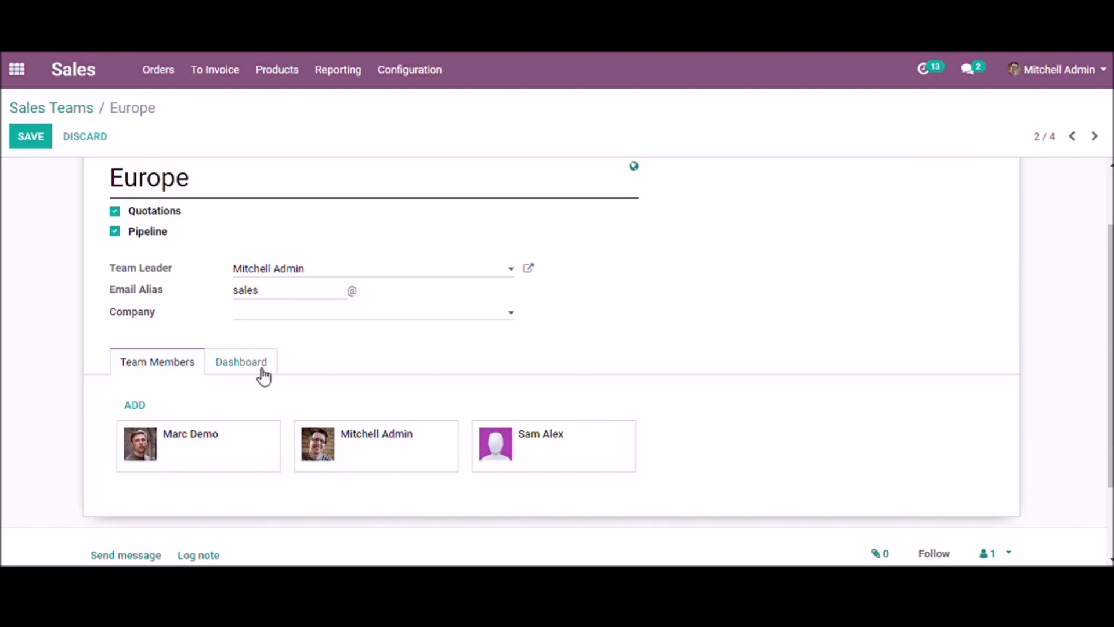
Step: Review the Europe team's 250,000 invoicing target and pipeline graph settings, then save the record
left_click(240, 362)
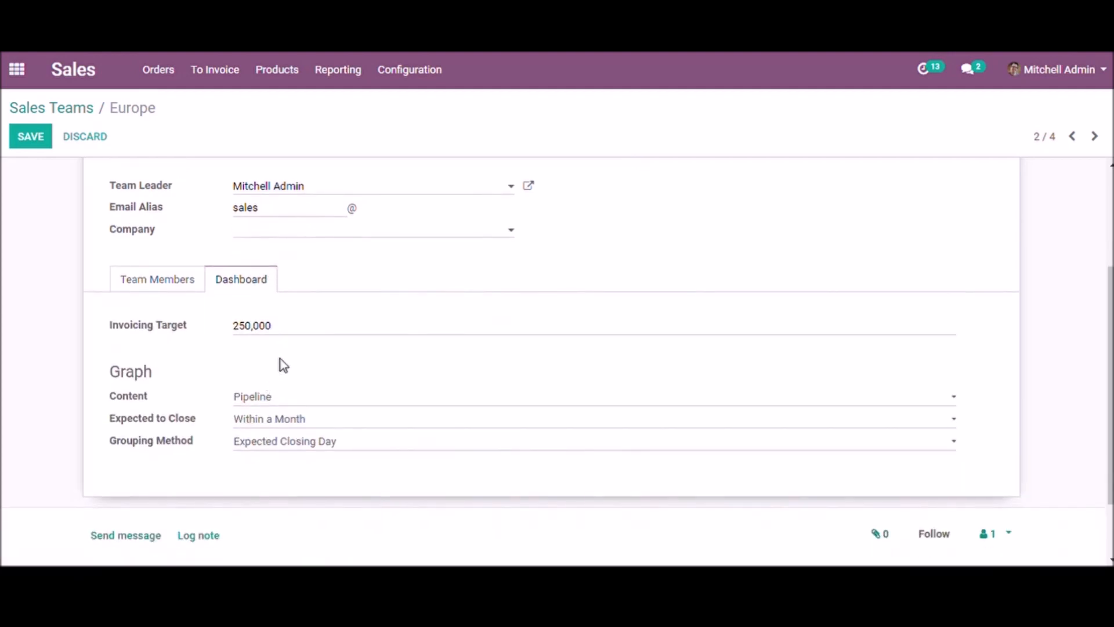
mouse_move(224, 354)
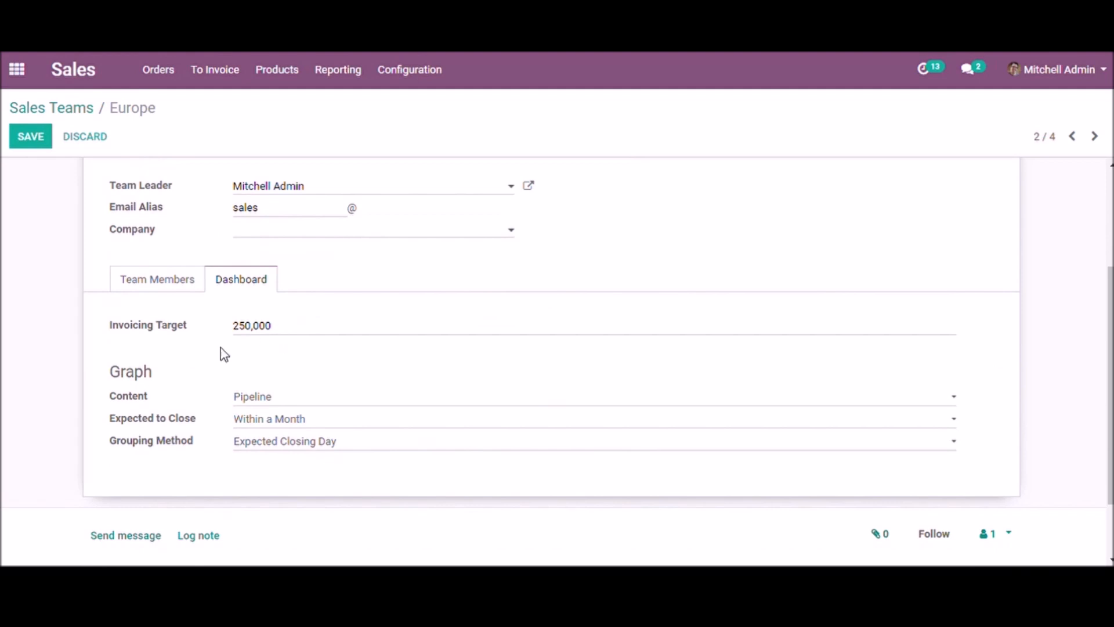
mouse_move(192, 425)
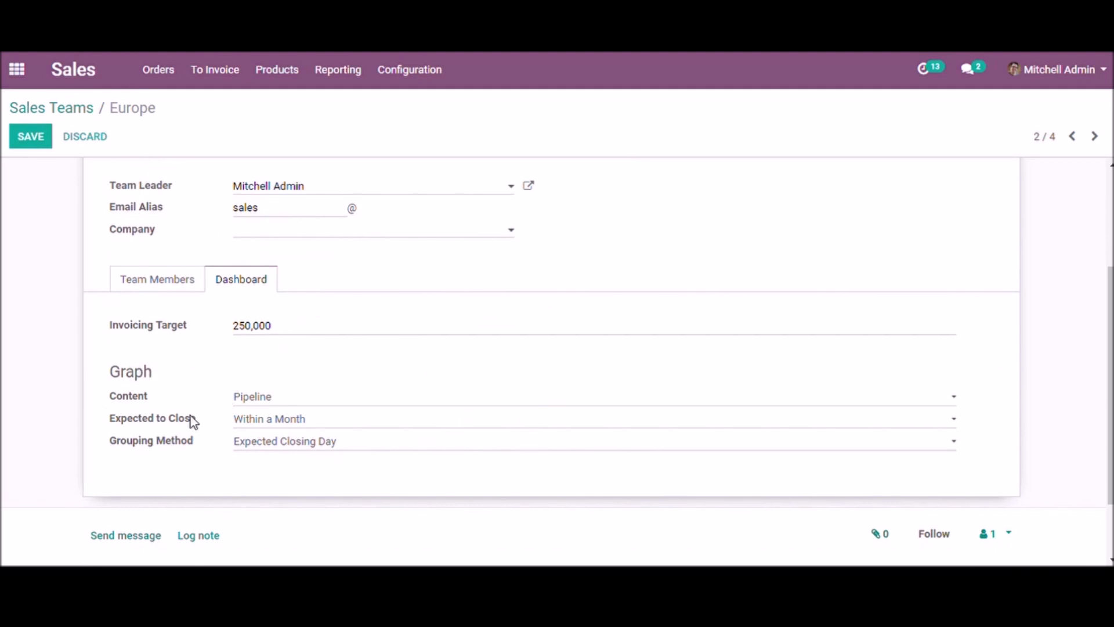
mouse_move(171, 393)
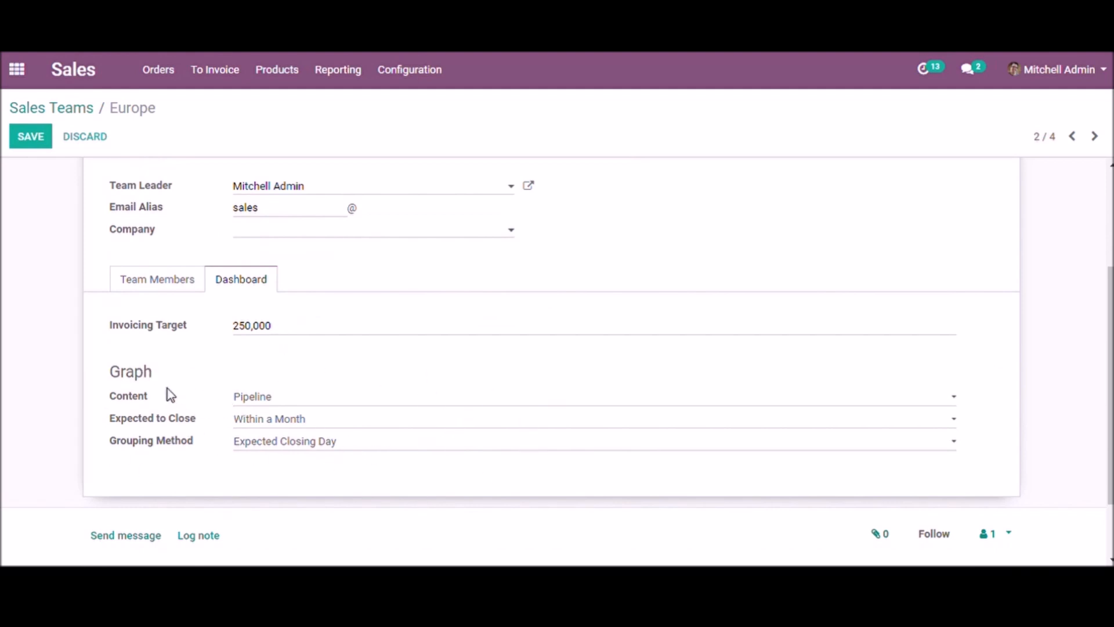
mouse_move(327, 407)
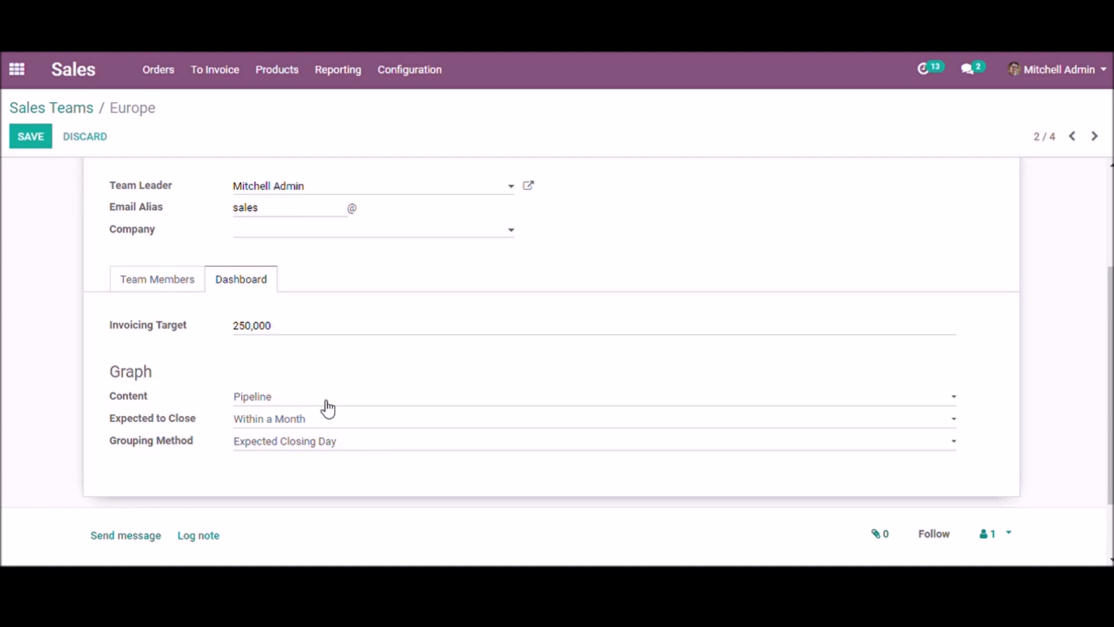
mouse_move(285, 423)
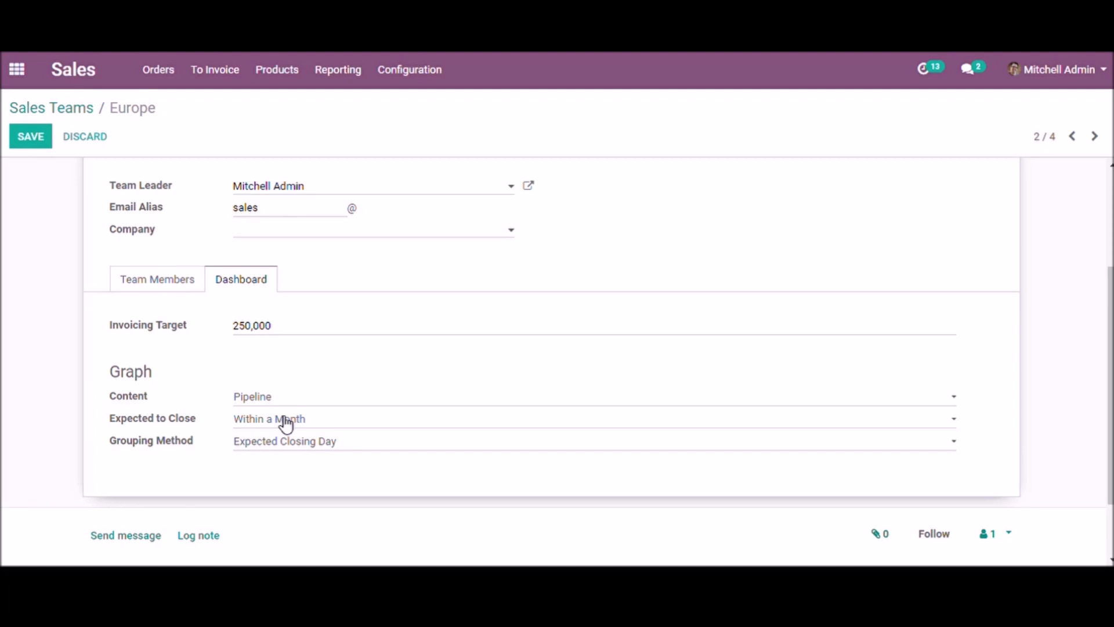
mouse_move(231, 406)
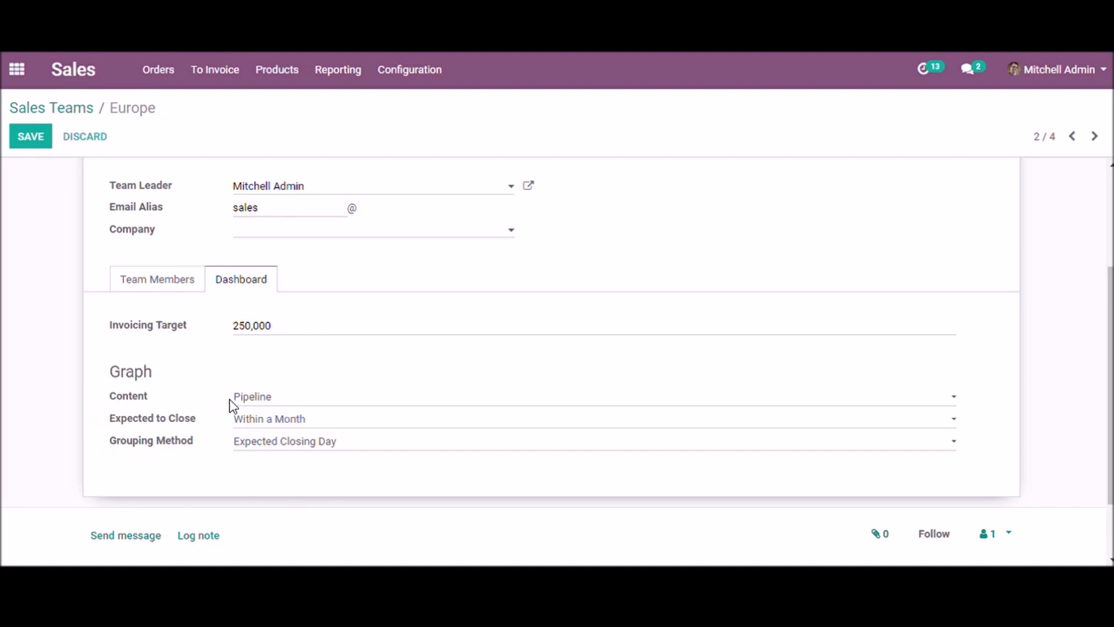
scroll("up", 3)
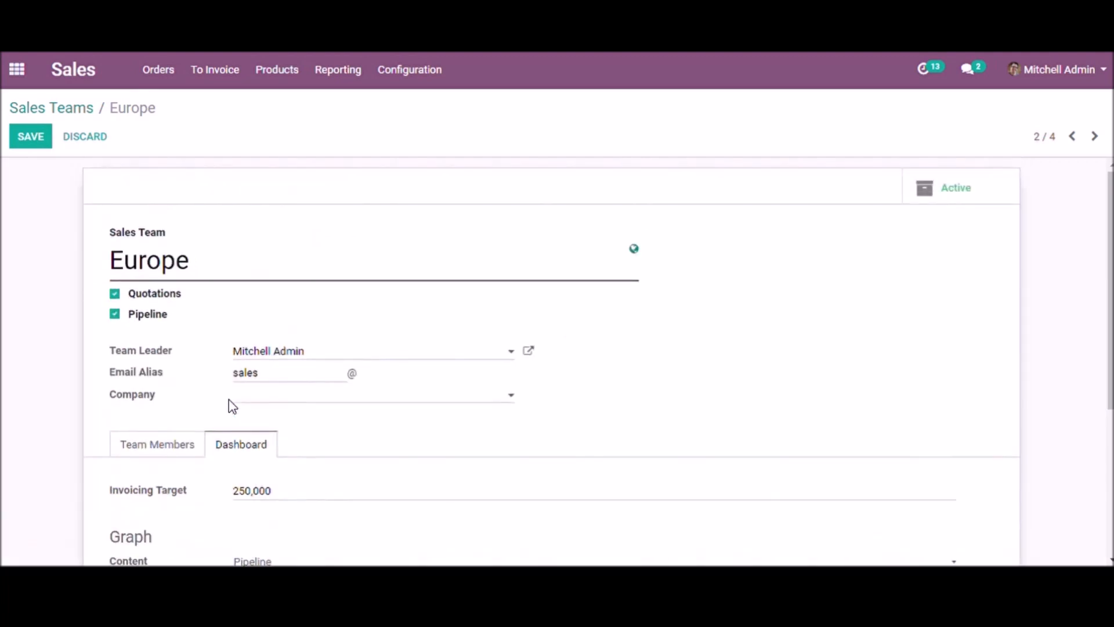
left_click(30, 137)
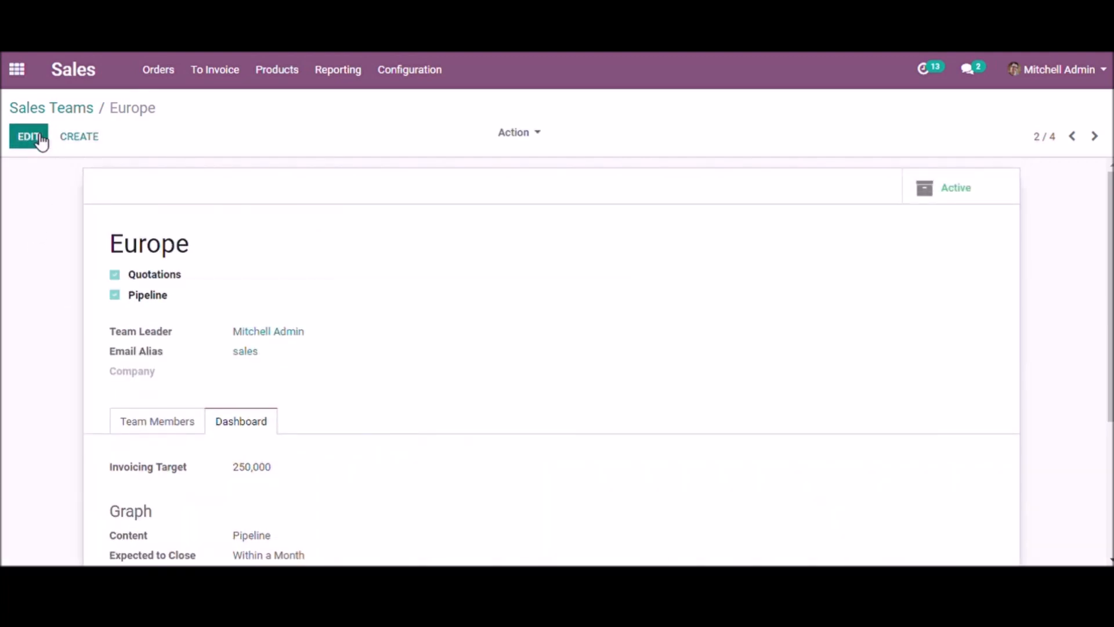
mouse_move(161, 158)
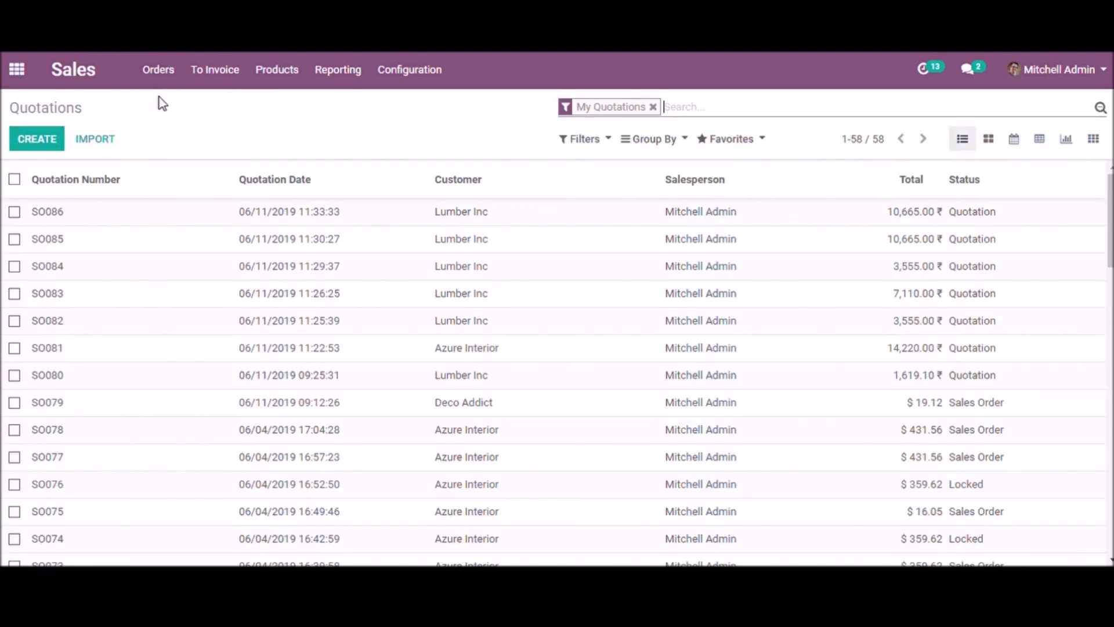
Step: Start a blank quotation whose sales info defaults to the Europe team with Mitchell Admin as salesperson
left_click(36, 139)
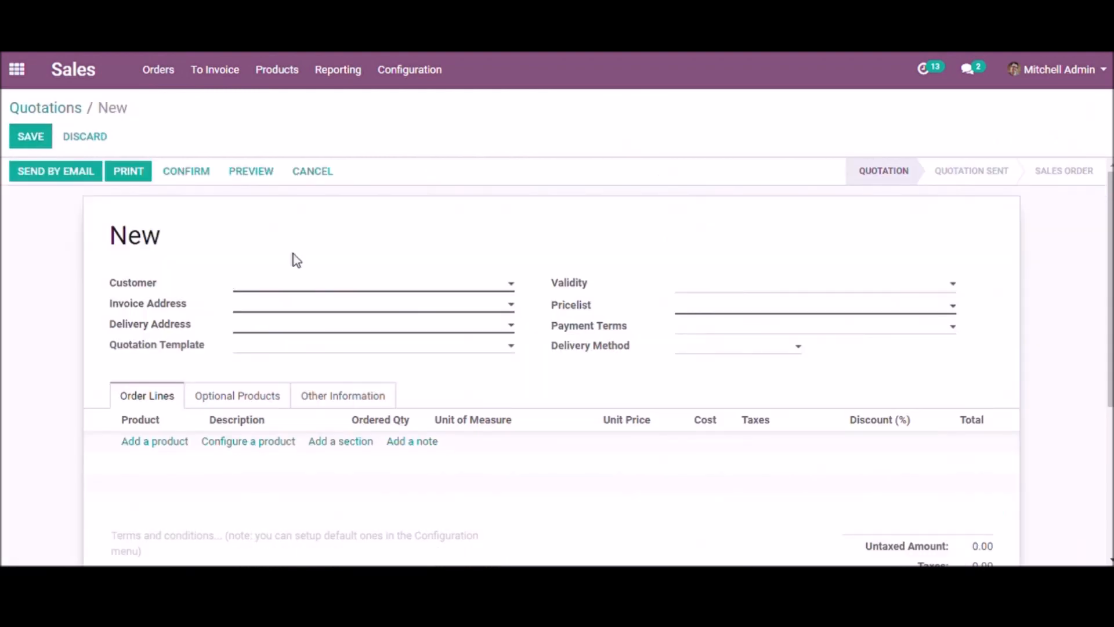
mouse_move(341, 395)
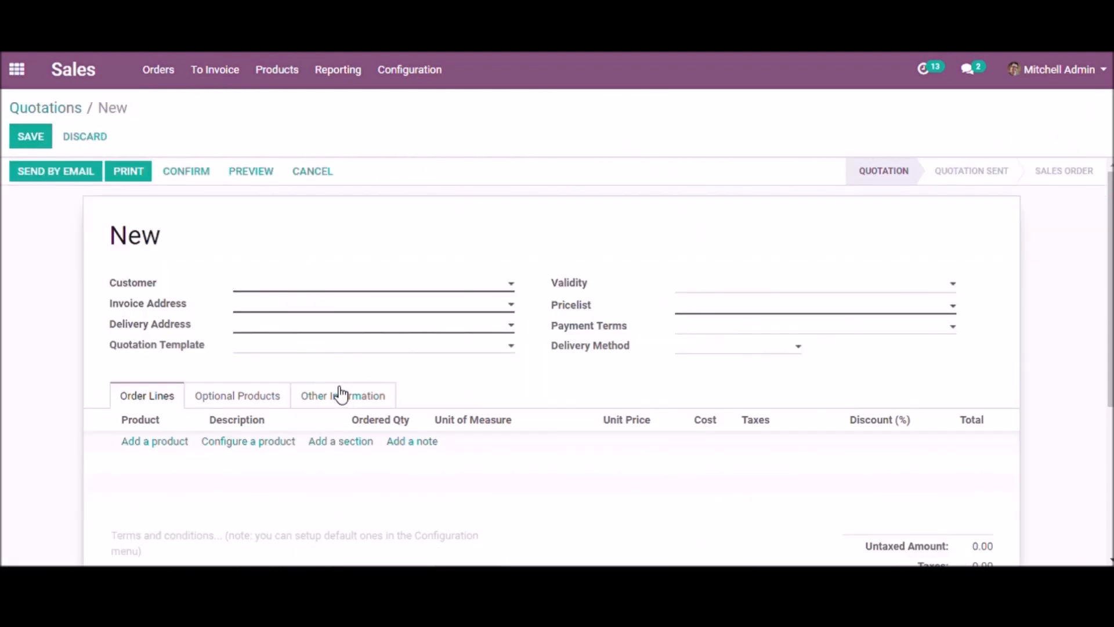
left_click(342, 395)
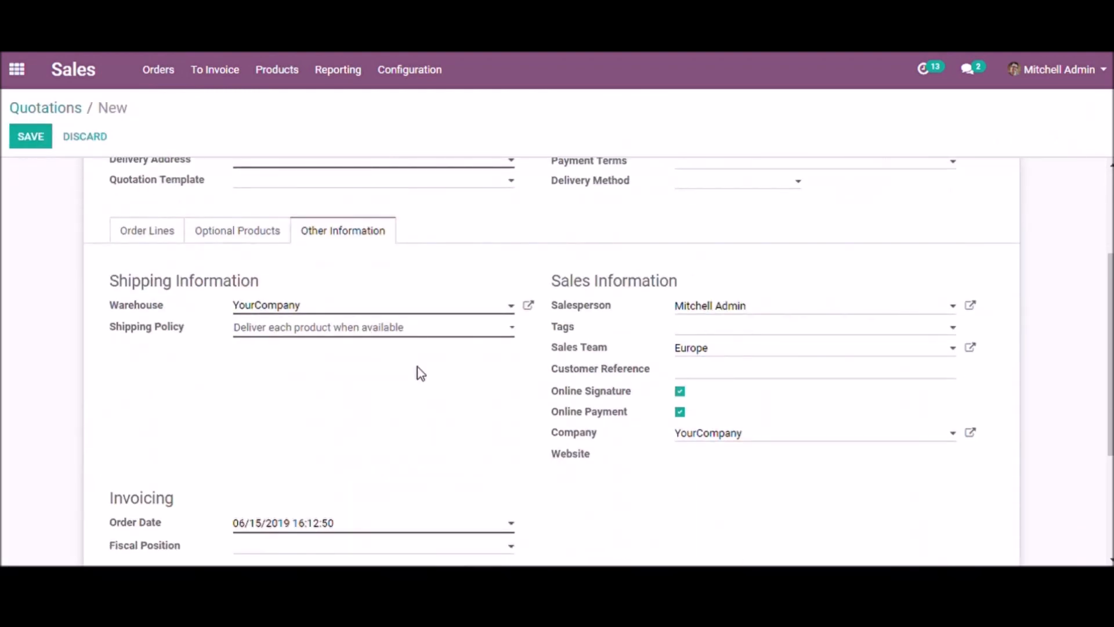
mouse_move(674, 350)
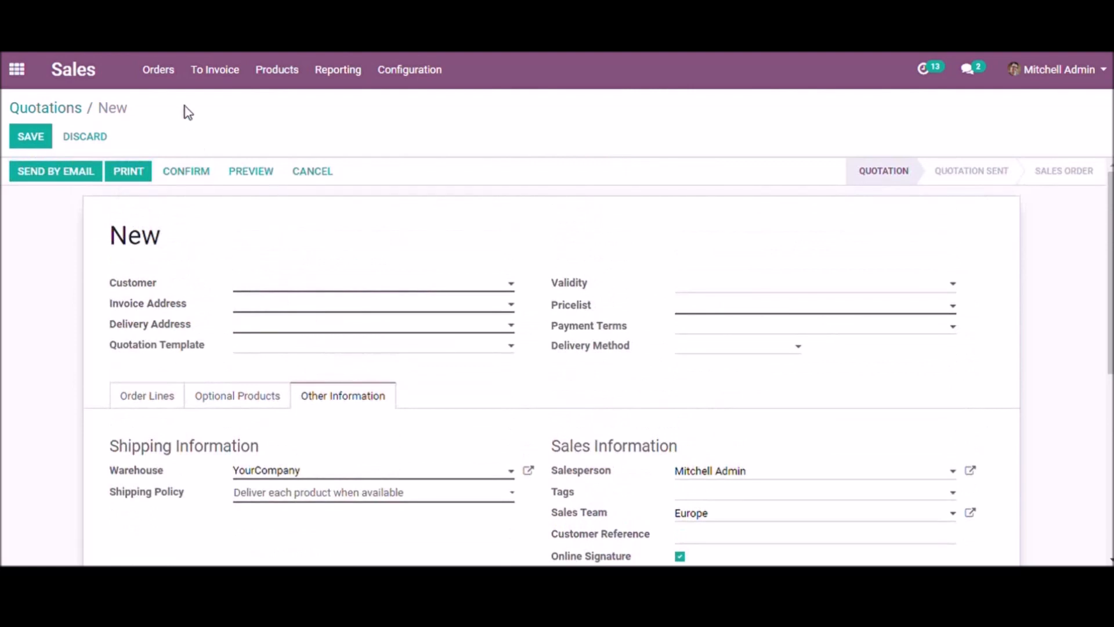
left_click(158, 70)
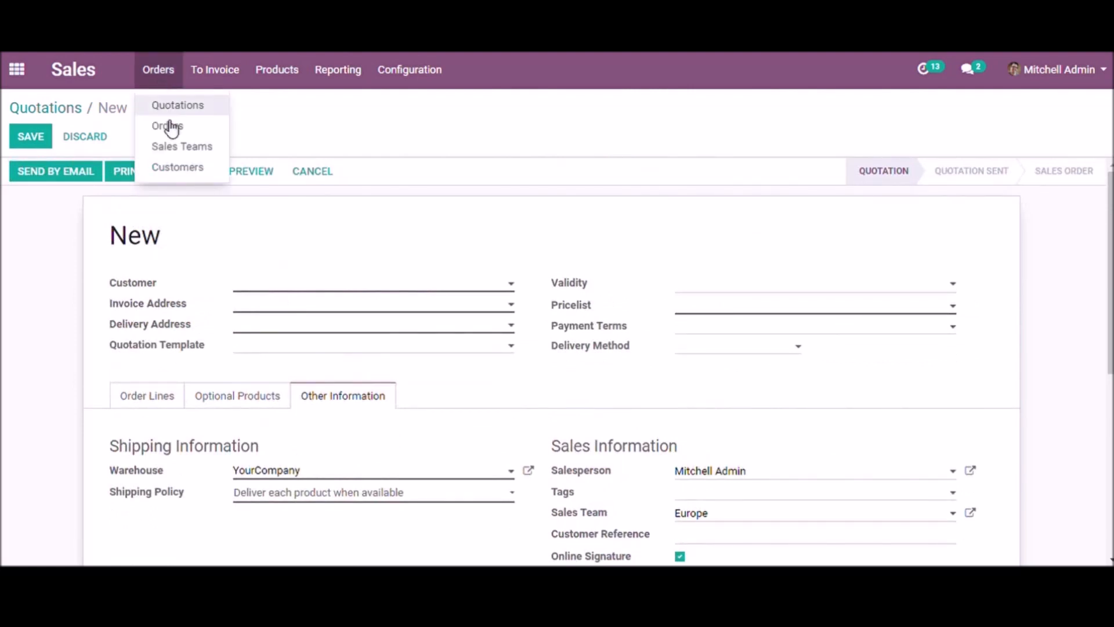
Step: Show the Team Pipelines dashboard without the My Favorites filter, listing all four teams
left_click(167, 125)
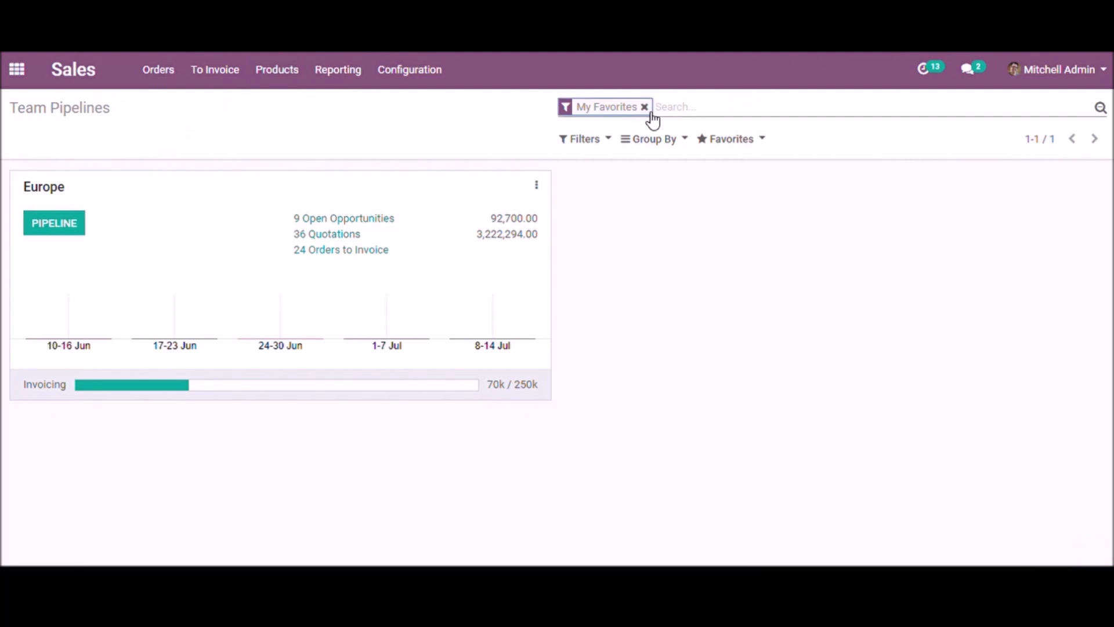
left_click(643, 106)
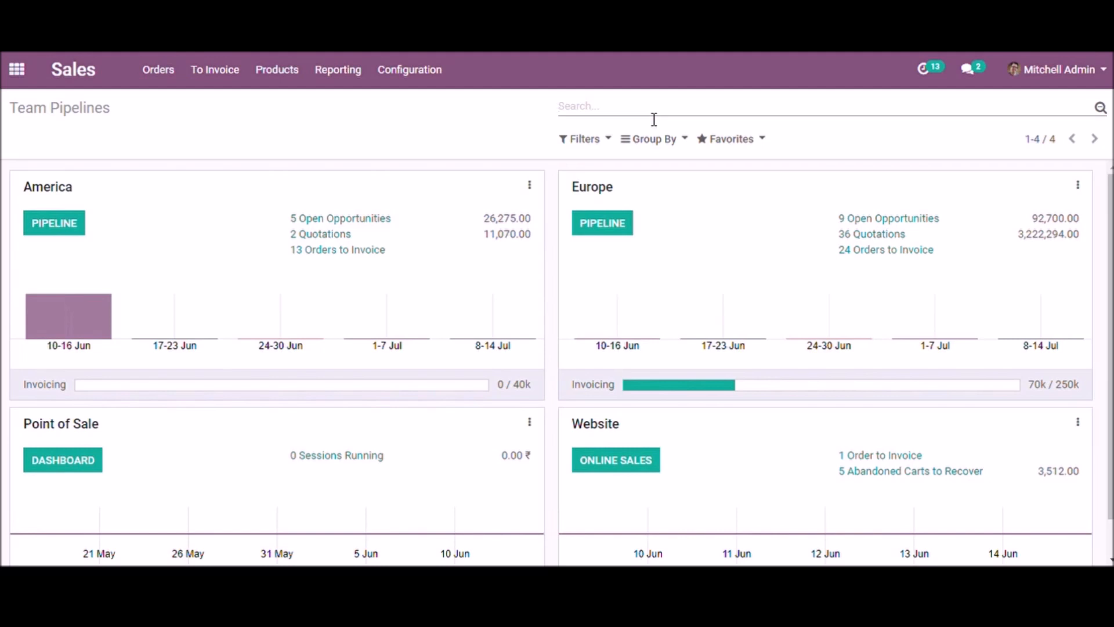
mouse_move(682, 363)
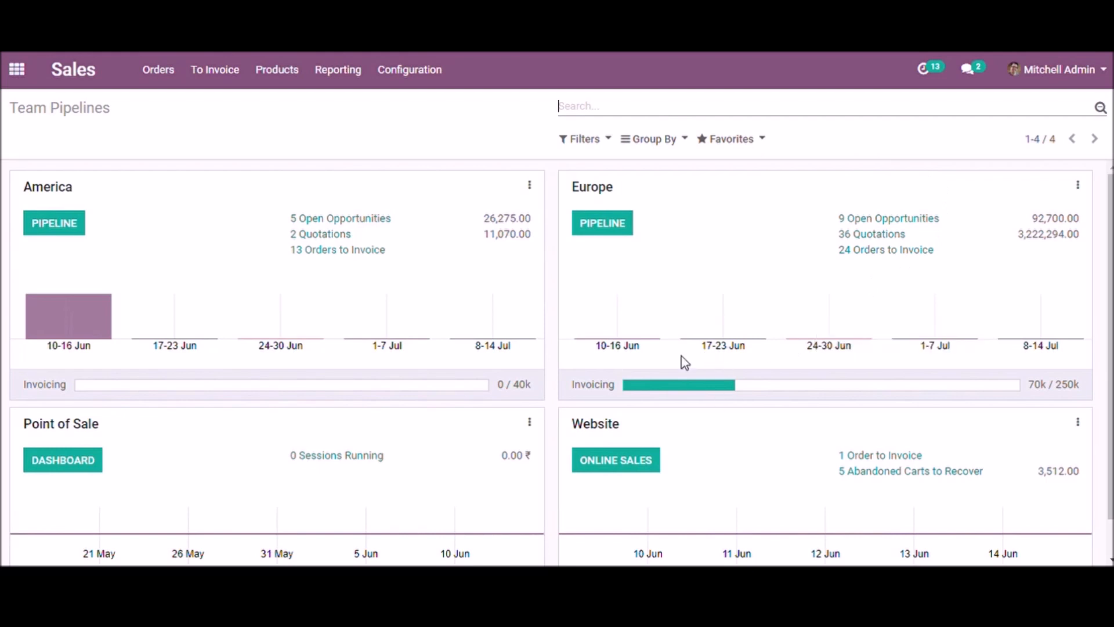
mouse_move(637, 363)
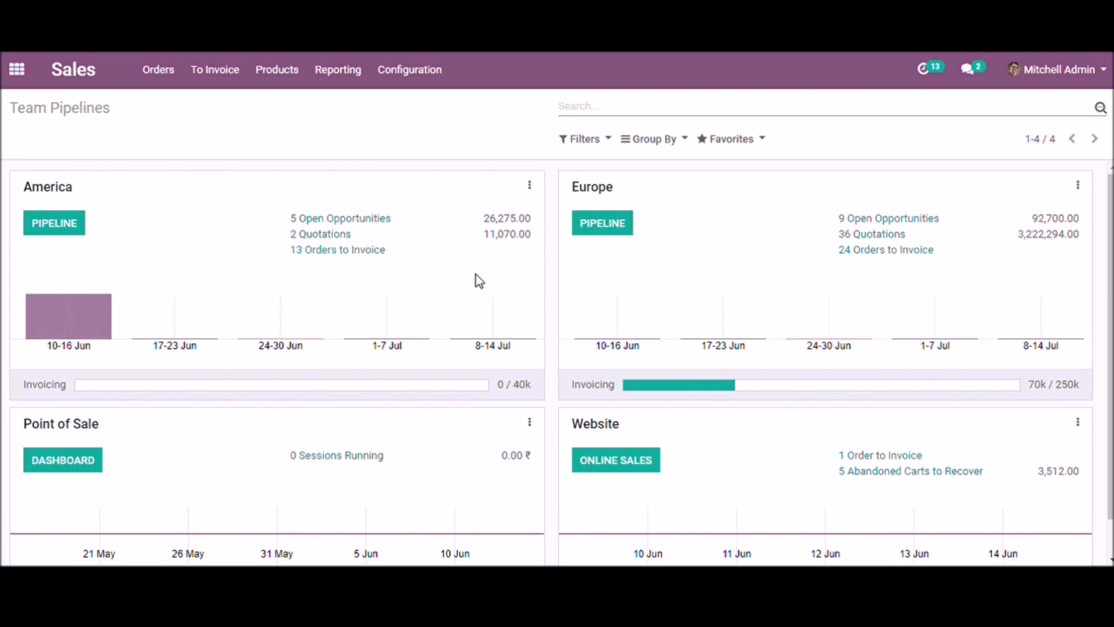
mouse_move(341, 221)
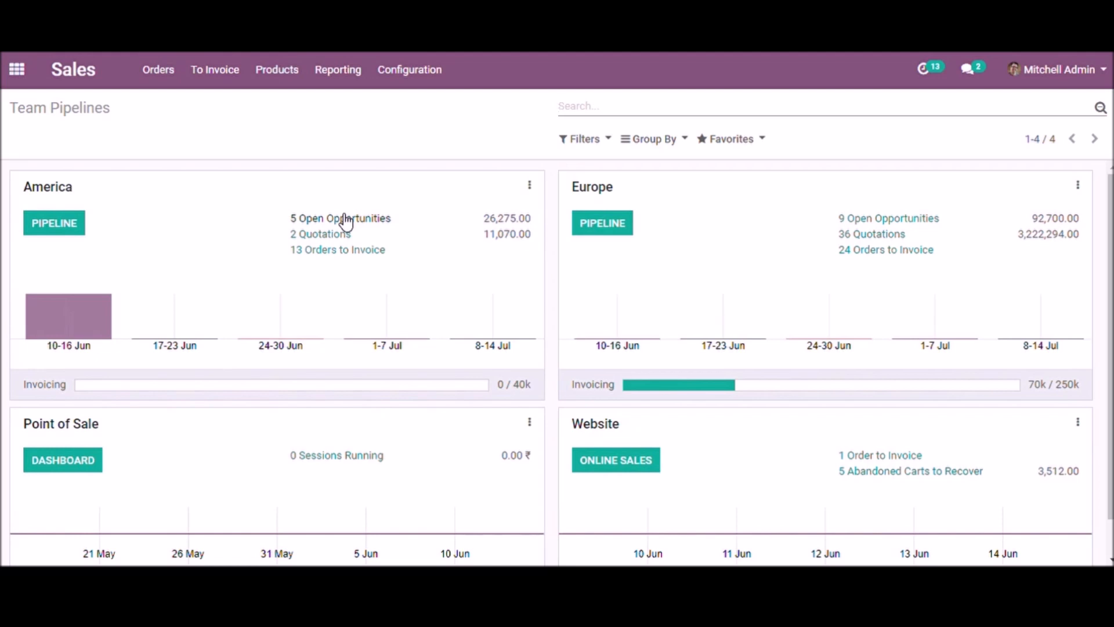
mouse_move(84, 332)
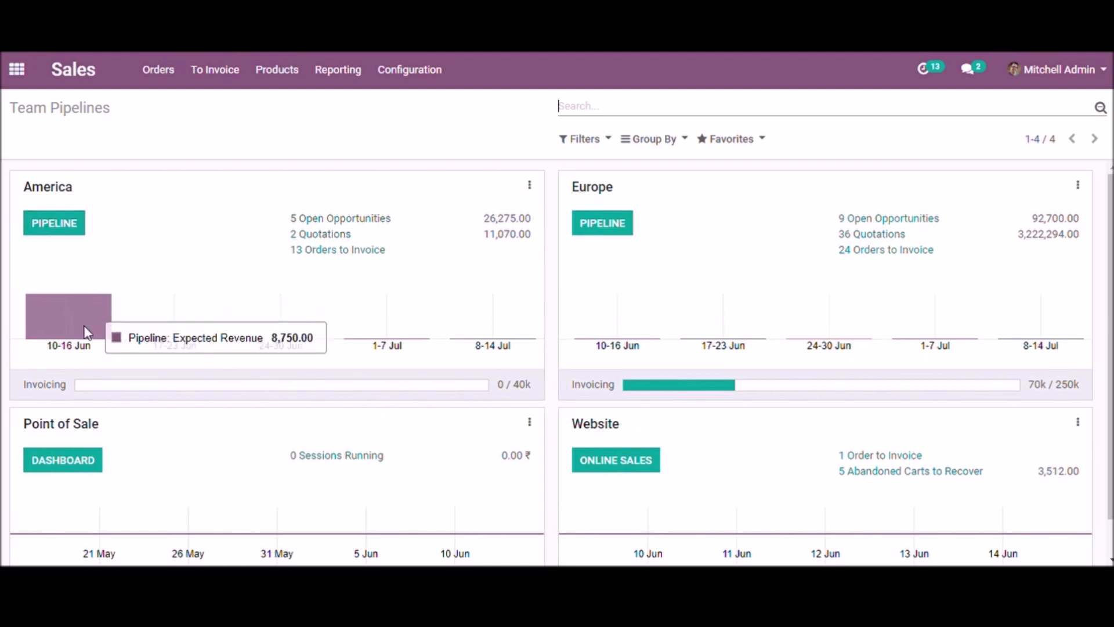
mouse_move(152, 311)
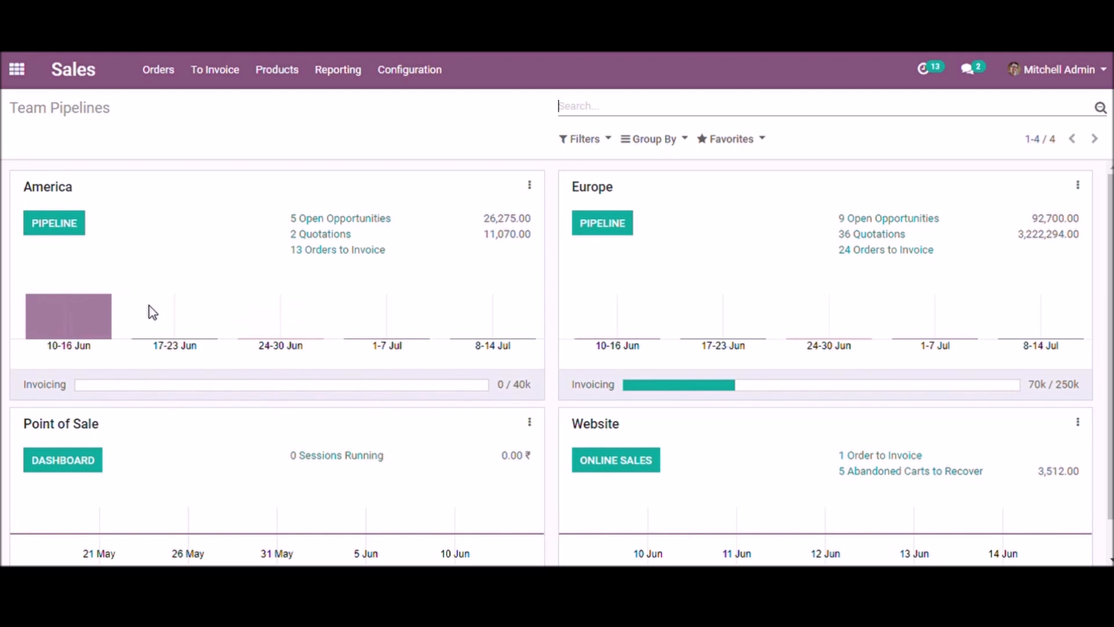
mouse_move(722, 309)
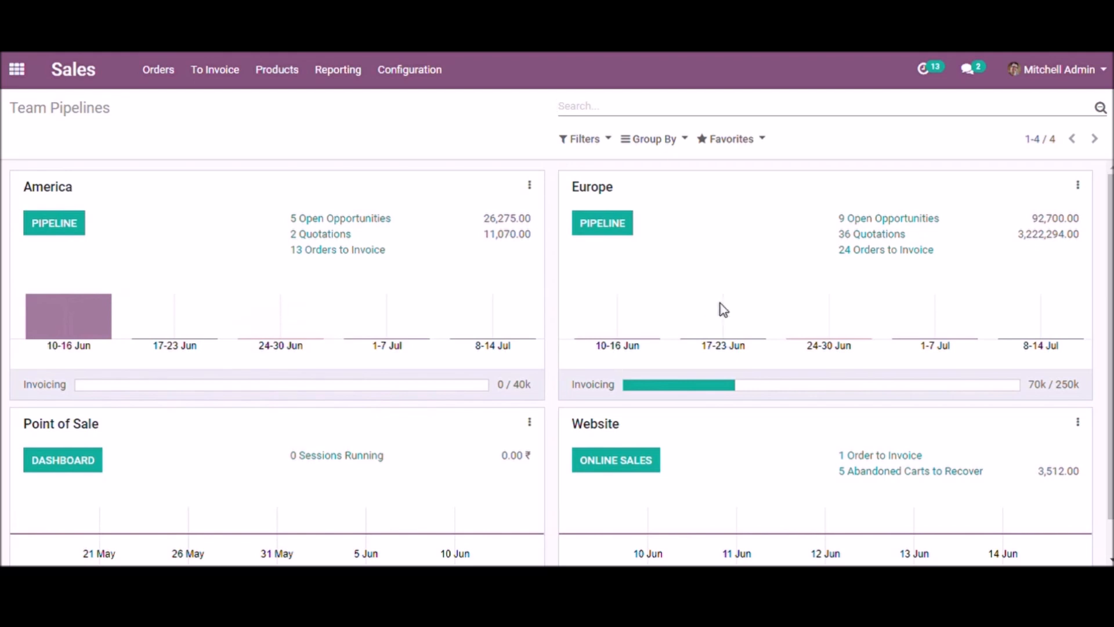
mouse_move(709, 279)
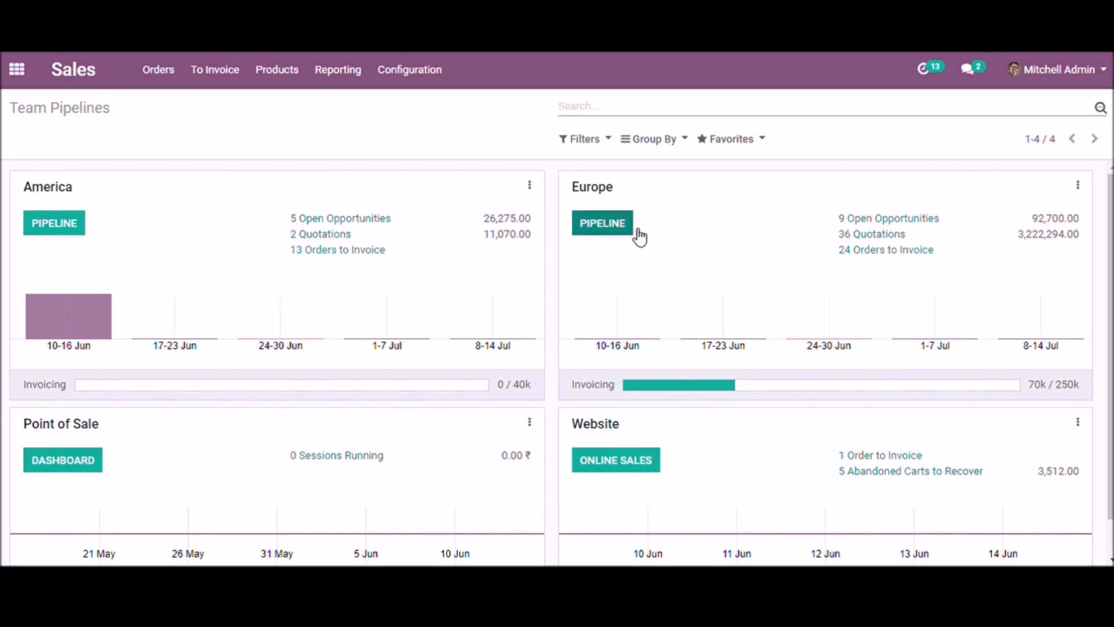
Step: Enter Europe's opportunity pipeline and check the overdue call on Global Solutions: Furnitures
left_click(601, 223)
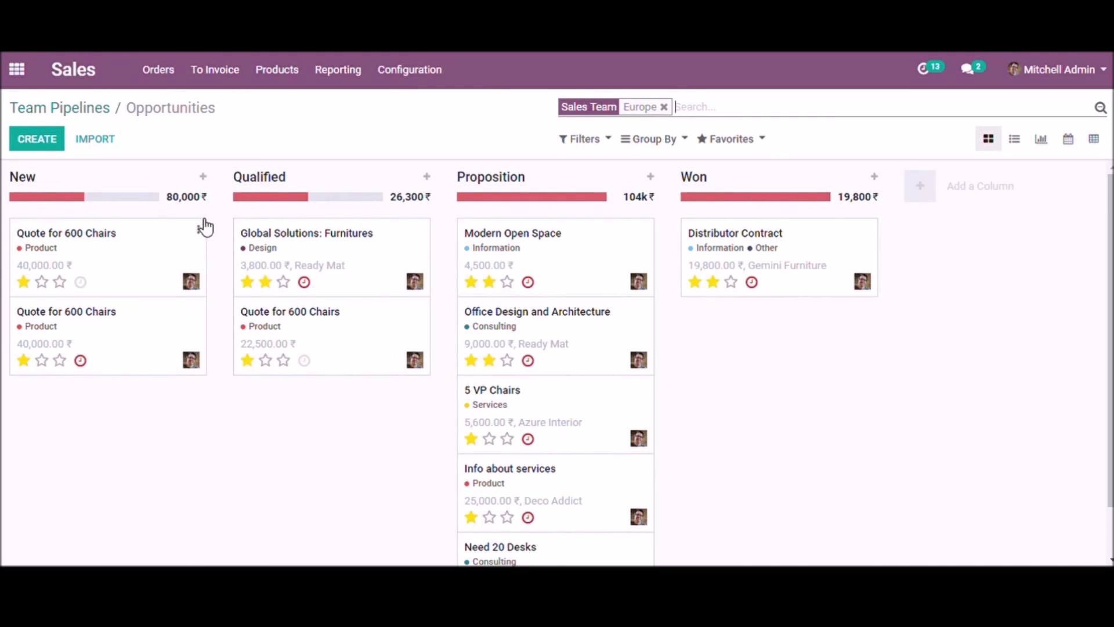
mouse_move(731, 214)
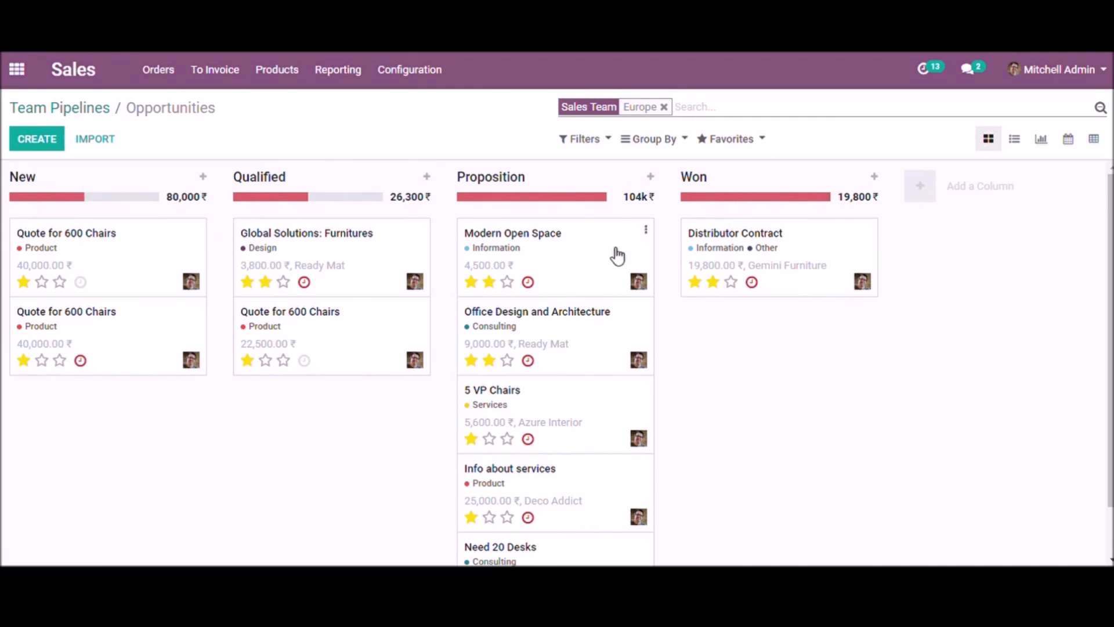
mouse_move(168, 285)
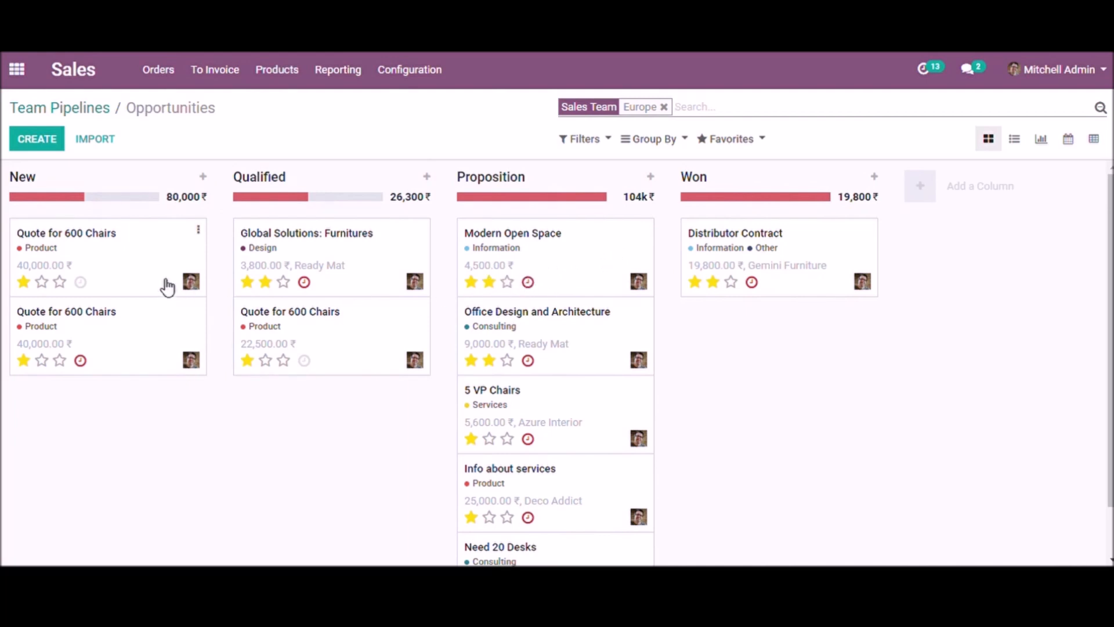
mouse_move(157, 265)
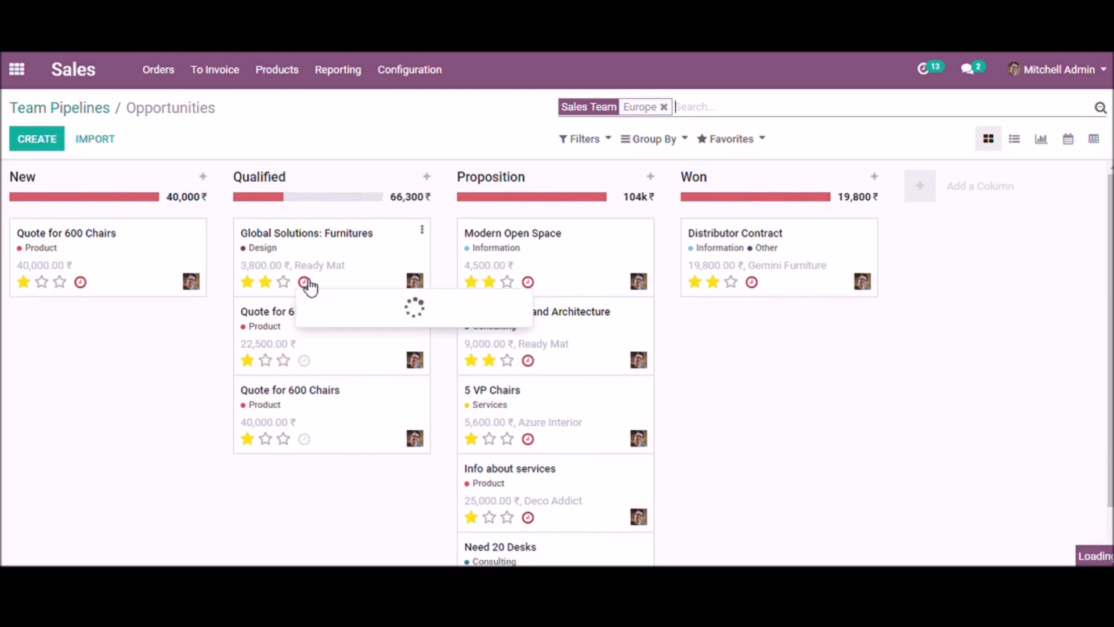
left_click(304, 282)
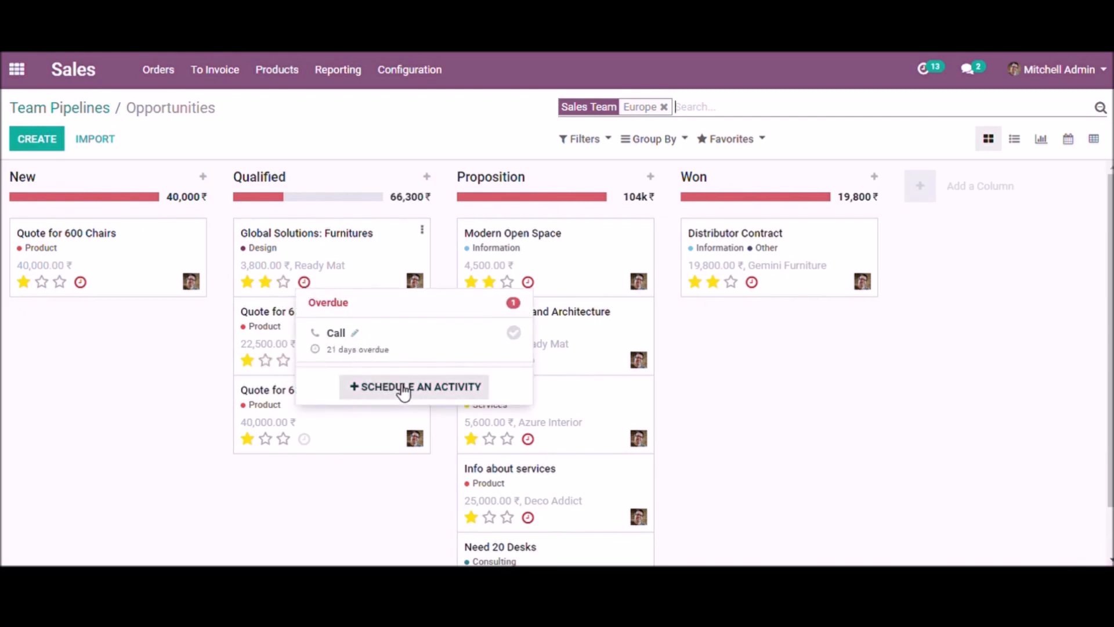